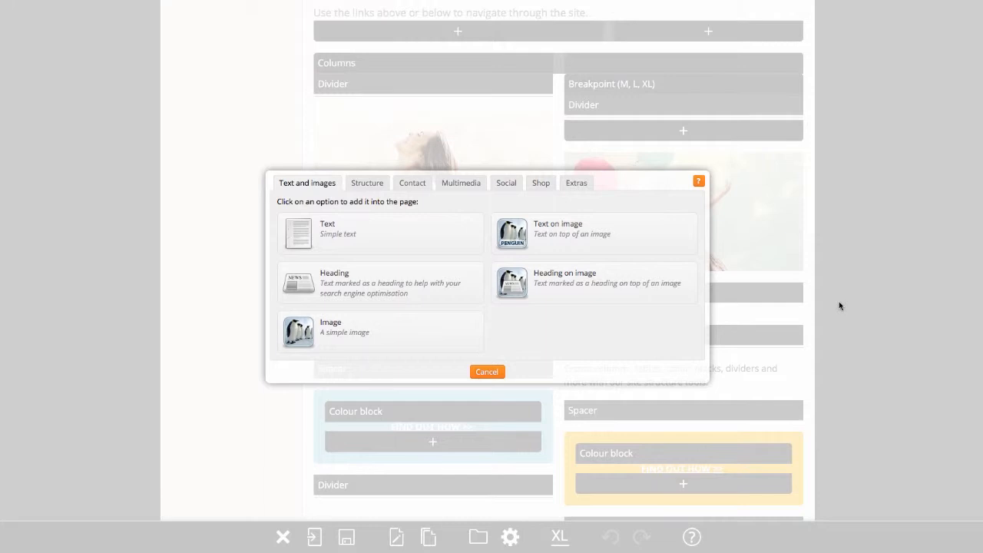
{"action": "mouse_move", "coordinate": [469, 356]}
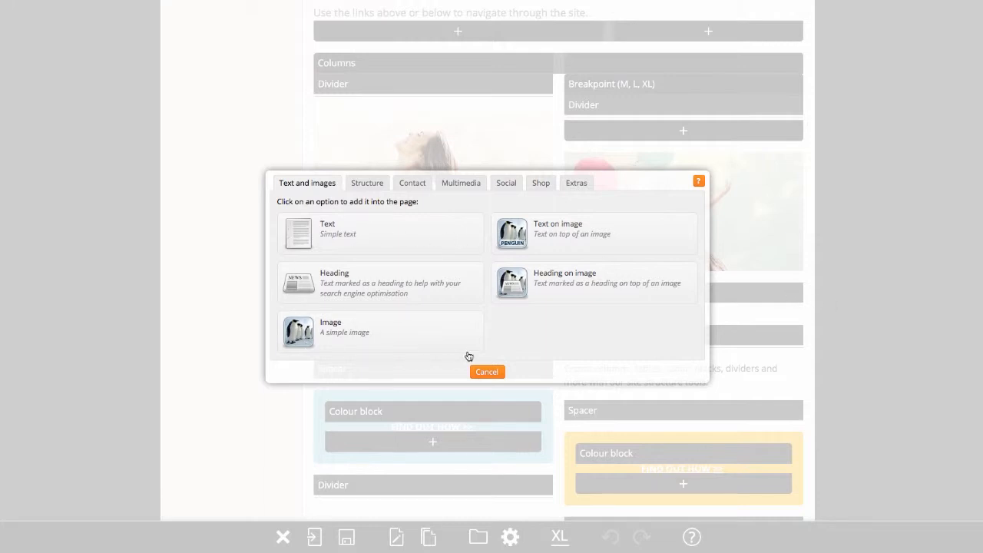
{"action": "mouse_move", "coordinate": [456, 285]}
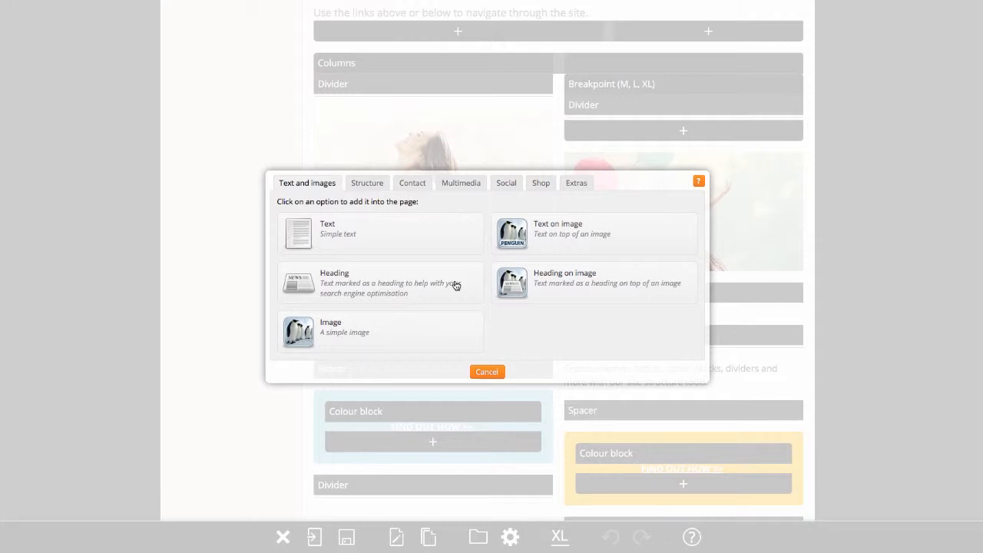
{"action": "mouse_move", "coordinate": [375, 208]}
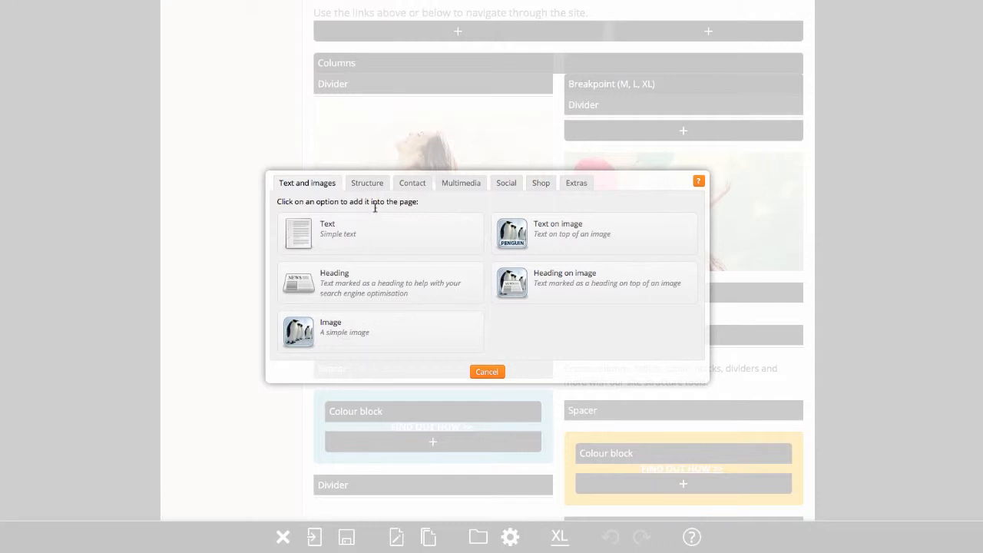
- Browse the Structure and then Contact element categories in the add-content chooser
{"action": "left_click", "coordinate": [367, 182]}
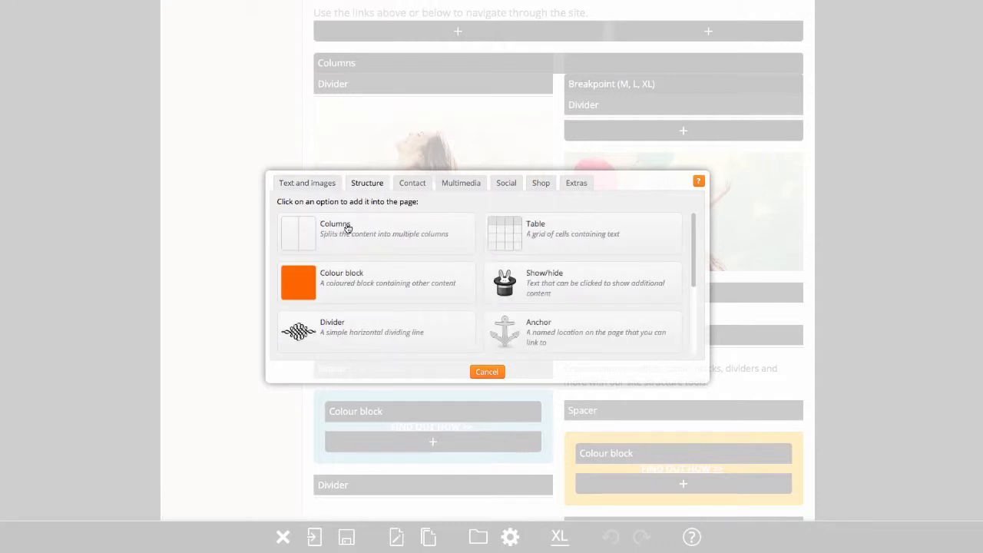
{"action": "mouse_move", "coordinate": [375, 246]}
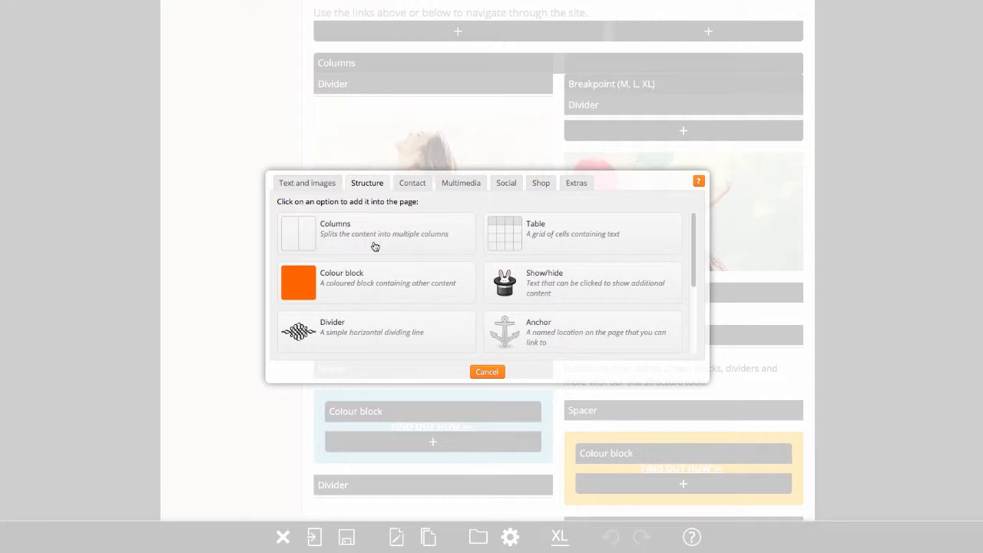
{"action": "scroll", "scroll_direction": "down", "scroll_amount": 3}
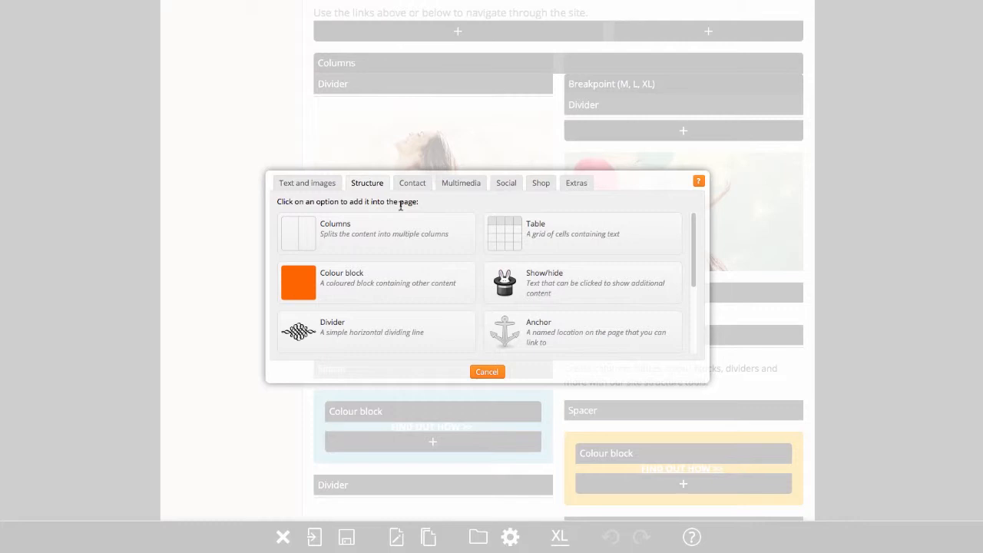
{"action": "mouse_move", "coordinate": [411, 188]}
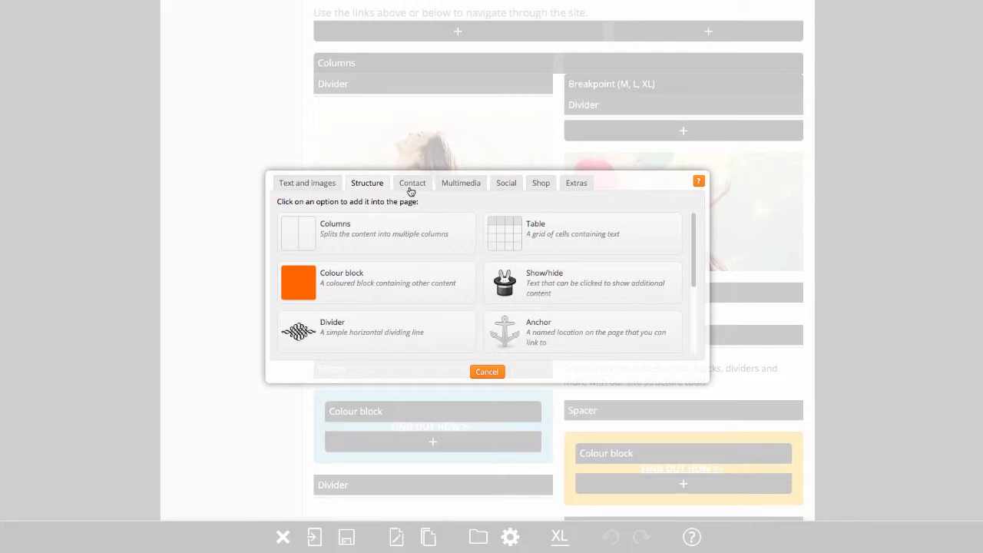
{"action": "left_click", "coordinate": [412, 183]}
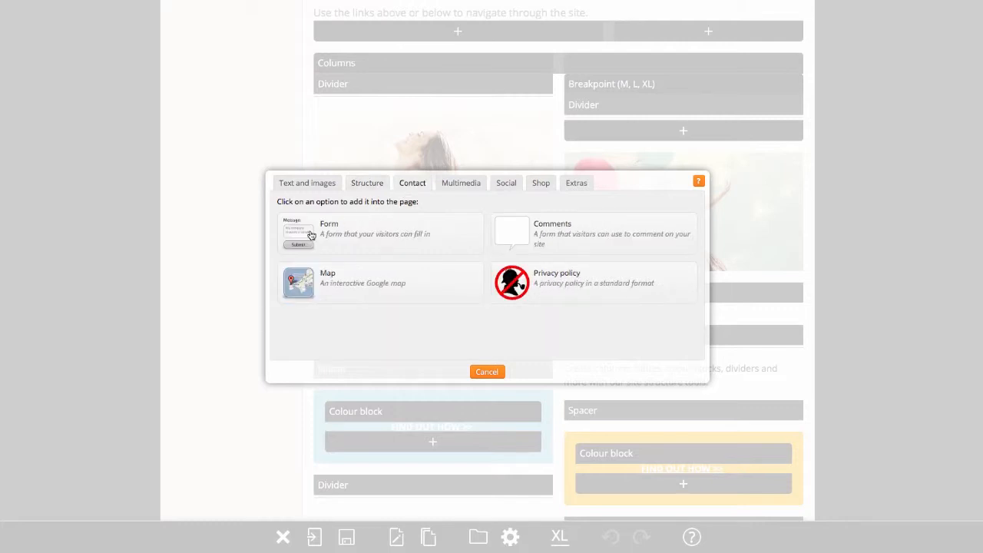
- Add a contact form below the left photo, viewing its field options without adding one
{"action": "left_click", "coordinate": [328, 232]}
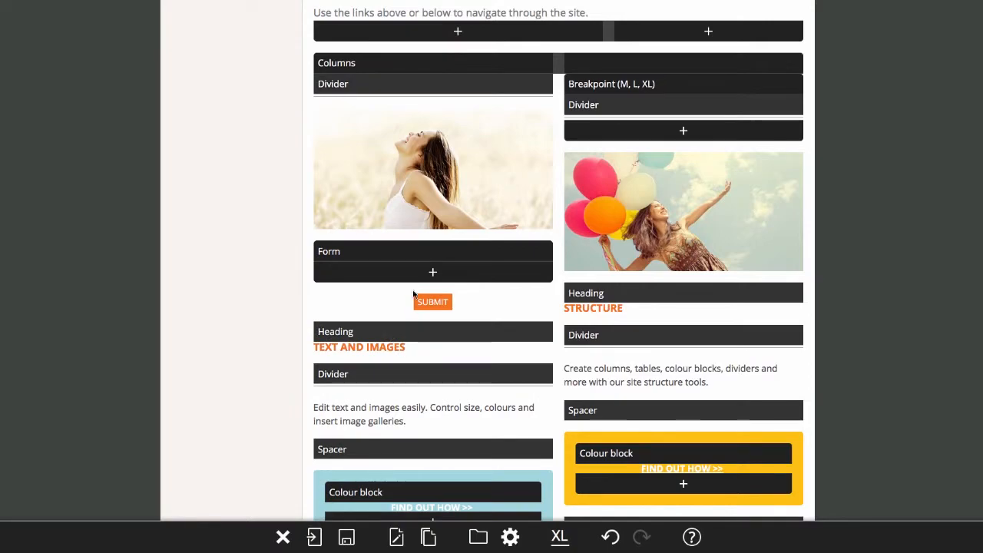
{"action": "left_click", "coordinate": [432, 272]}
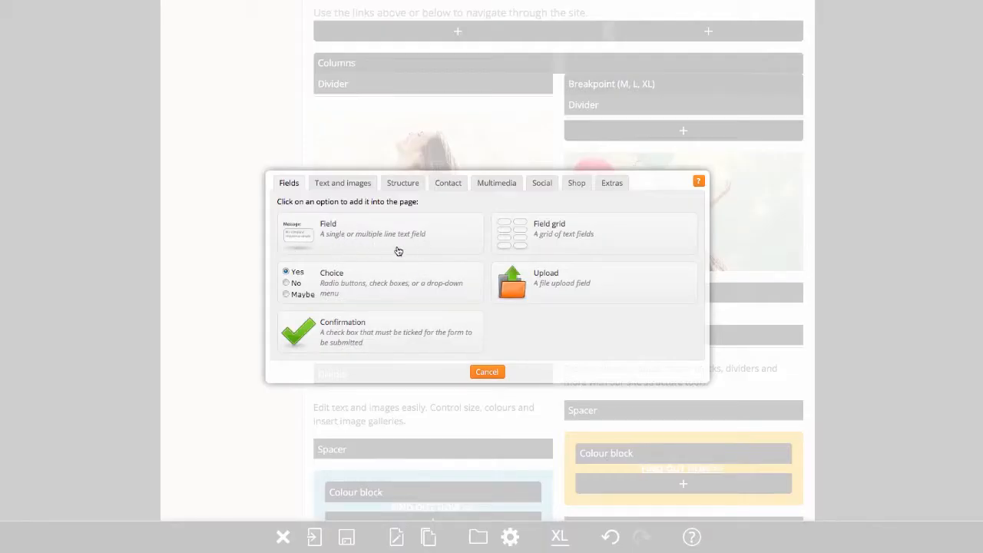
{"action": "mouse_move", "coordinate": [470, 356]}
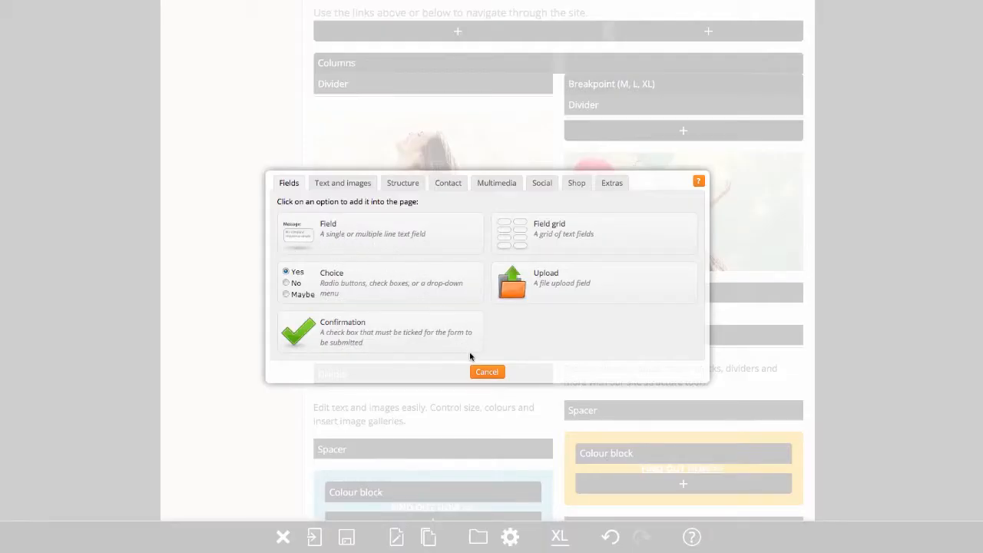
{"action": "left_click", "coordinate": [487, 372]}
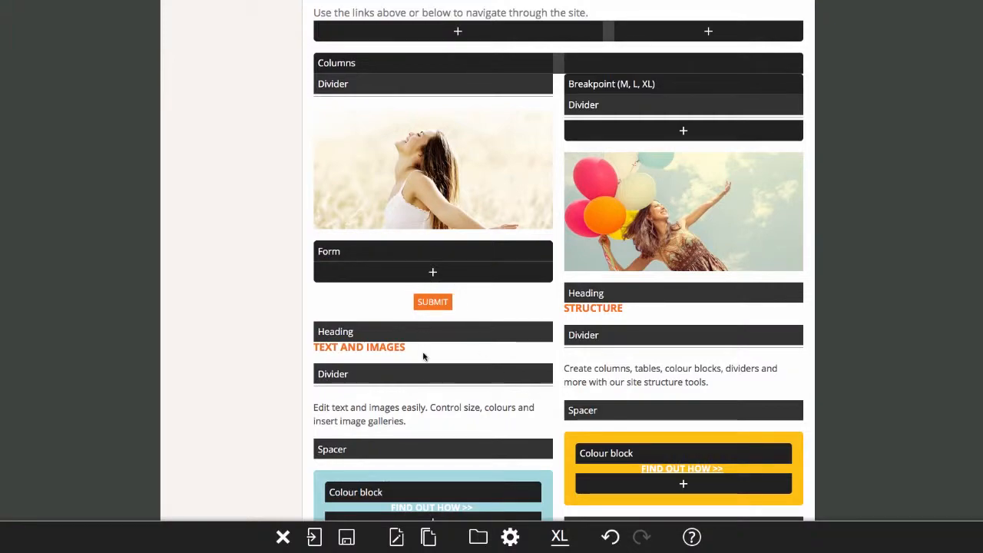
- Add a text paragraph, then a placeholder heading, below the left blue colour block
{"action": "scroll", "scroll_direction": "down", "scroll_amount": 3}
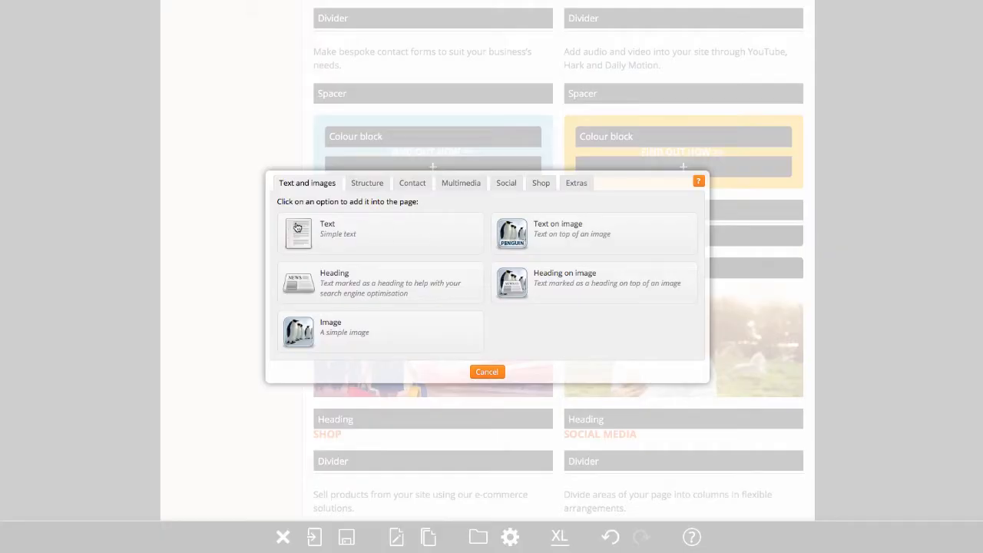
{"action": "left_click", "coordinate": [487, 371]}
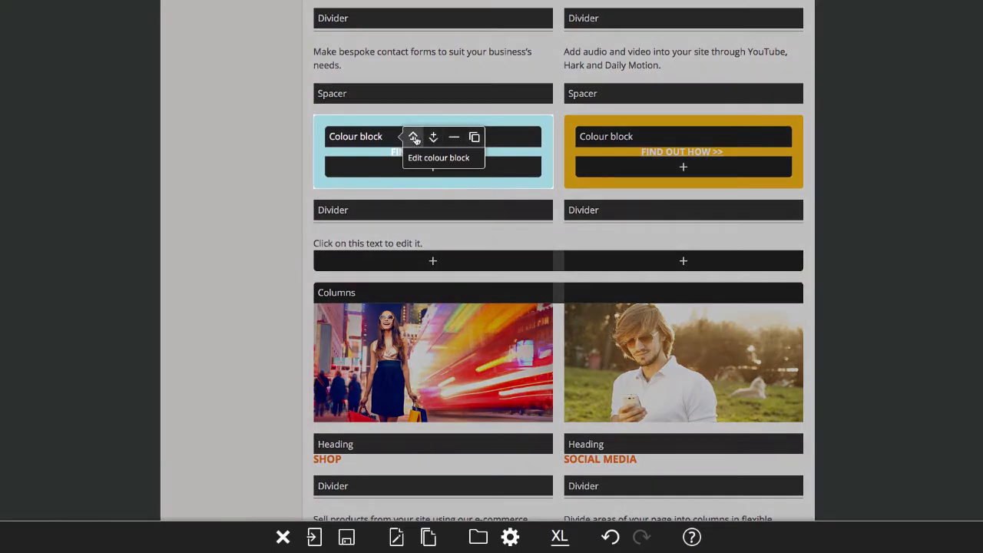
{"action": "mouse_move", "coordinate": [434, 139]}
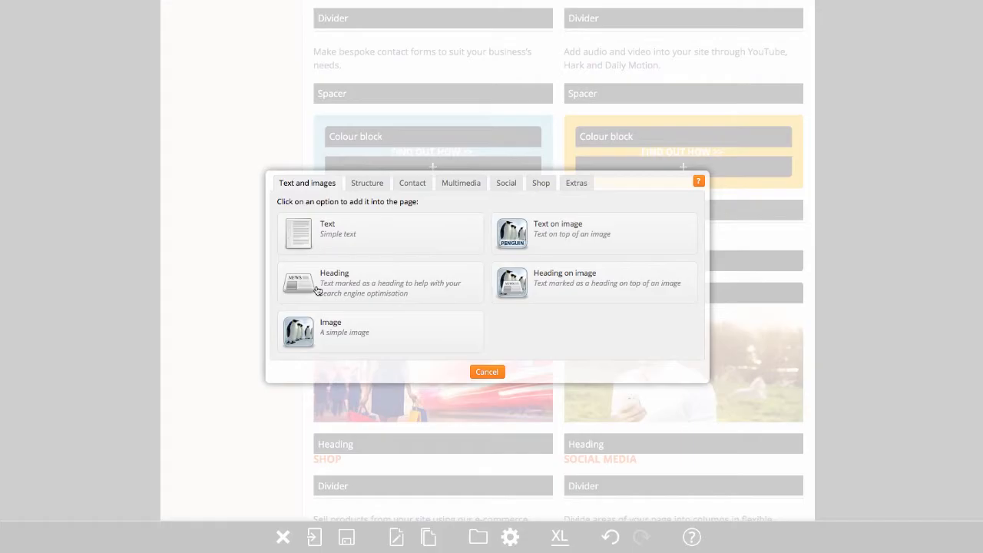
{"action": "left_click", "coordinate": [333, 283]}
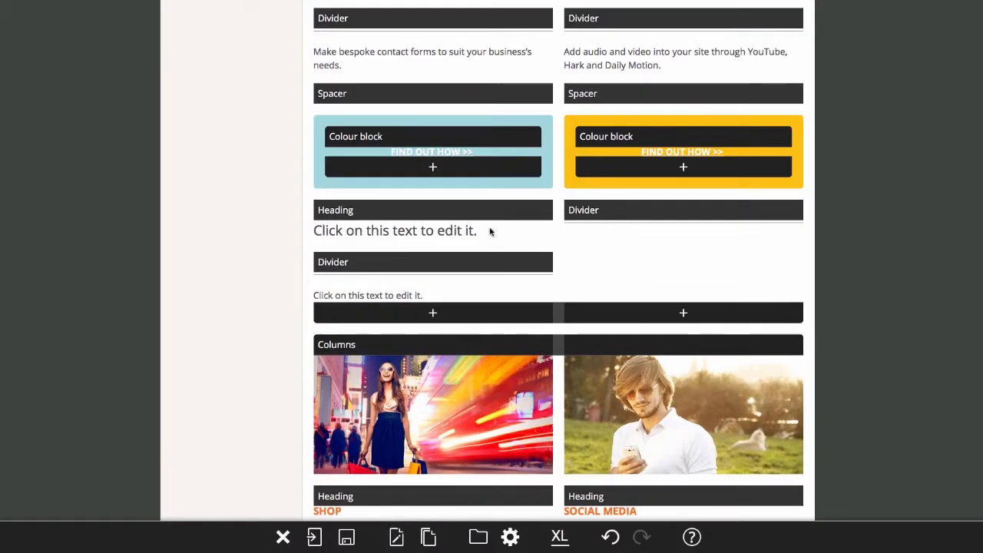
{"action": "mouse_move", "coordinate": [432, 141]}
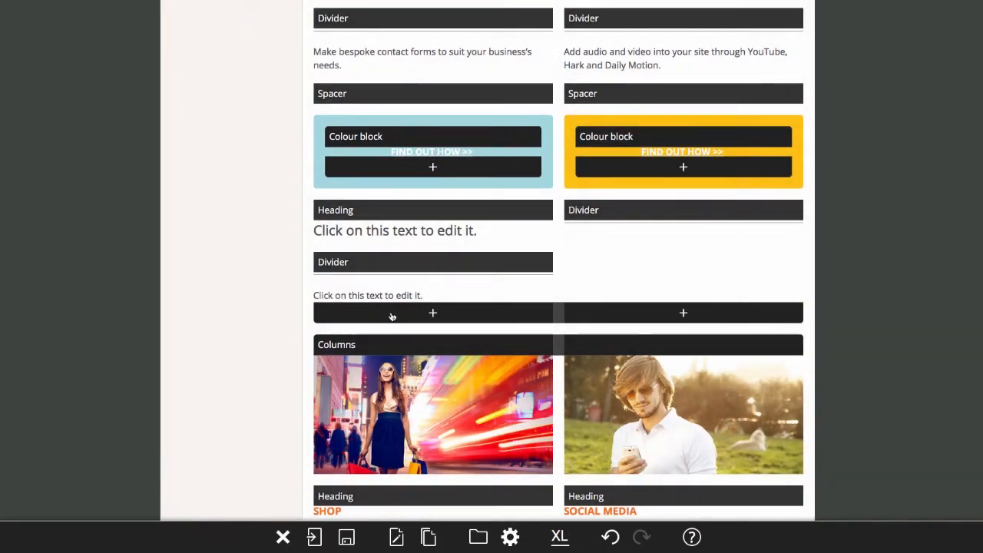
- Paste the copied light-blue colour block beneath the left column's placeholder text
{"action": "left_click", "coordinate": [432, 313]}
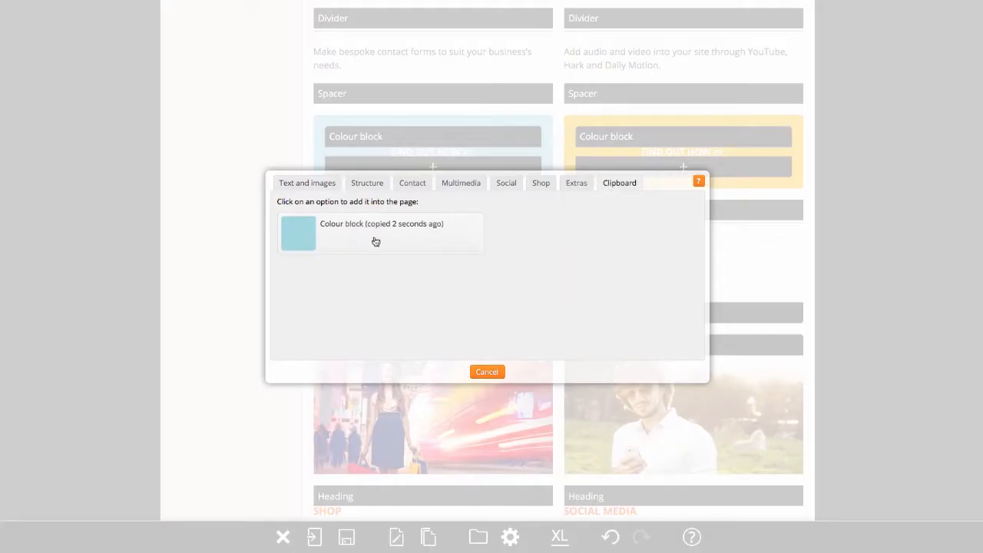
{"action": "left_click", "coordinate": [376, 234]}
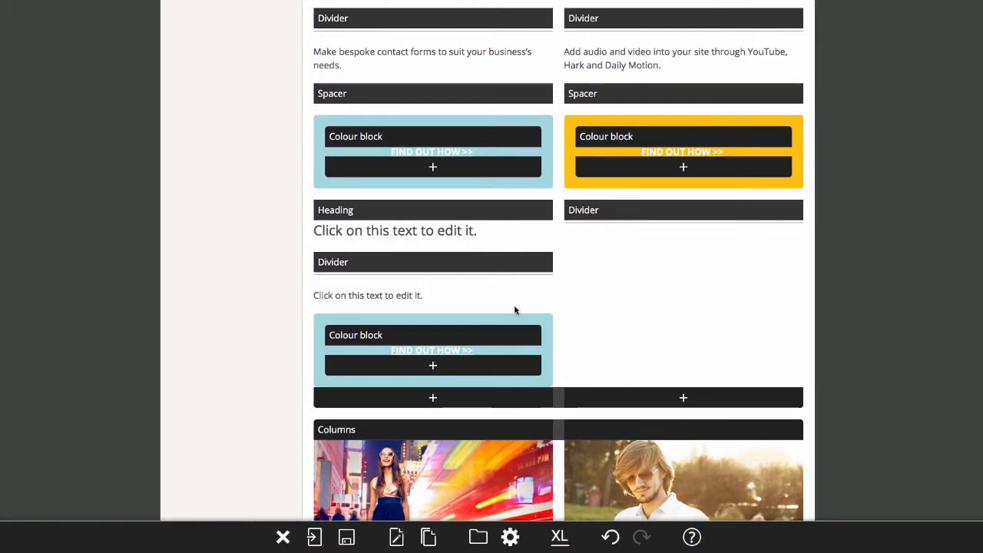
- Browse the element categories, then add a Vimeo video below the right column's divider
{"action": "left_click", "coordinate": [682, 397]}
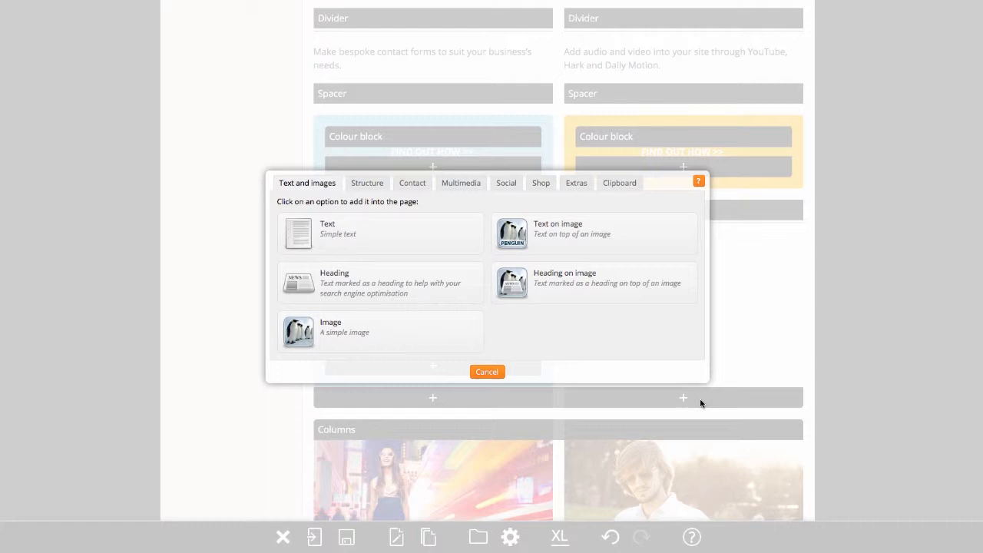
{"action": "left_click", "coordinate": [367, 183]}
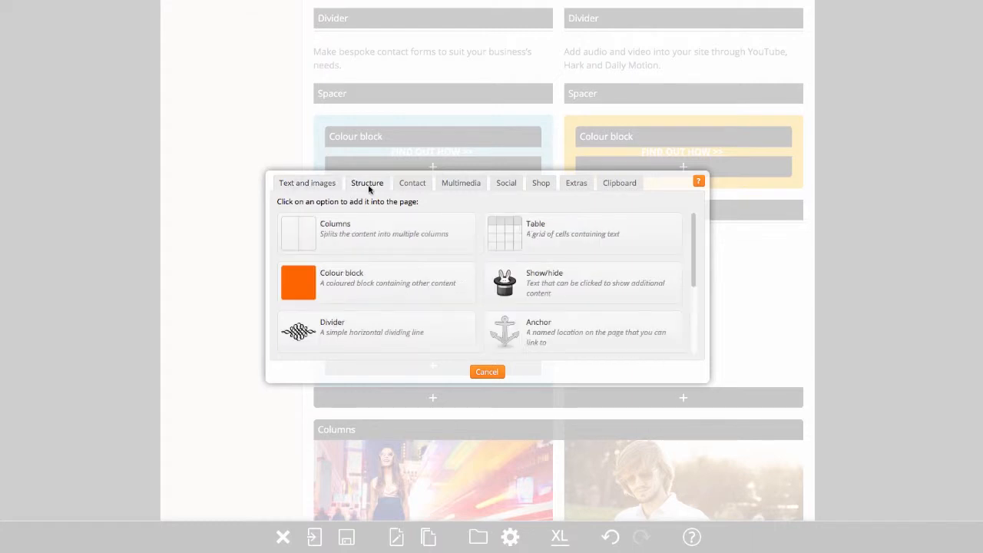
{"action": "left_click", "coordinate": [411, 183]}
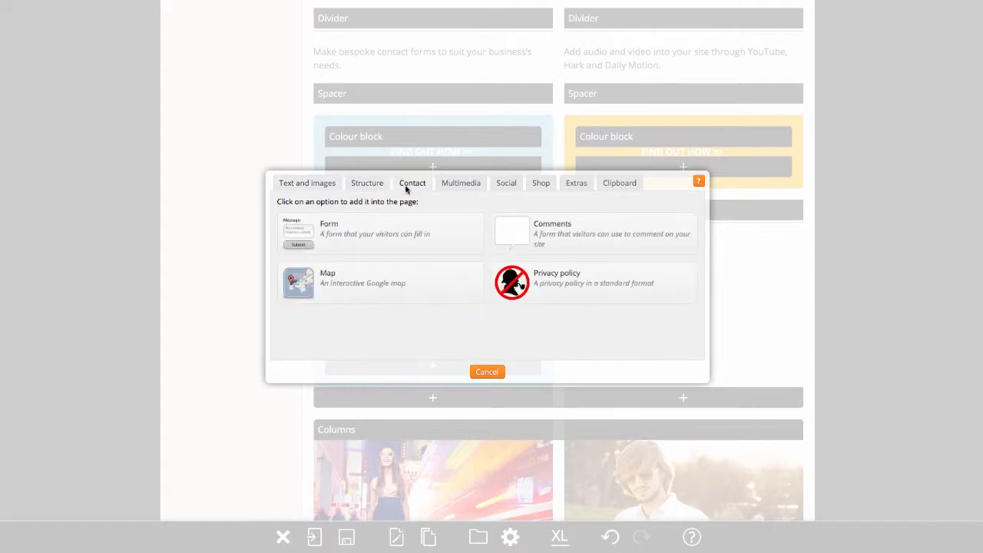
{"action": "left_click", "coordinate": [461, 183]}
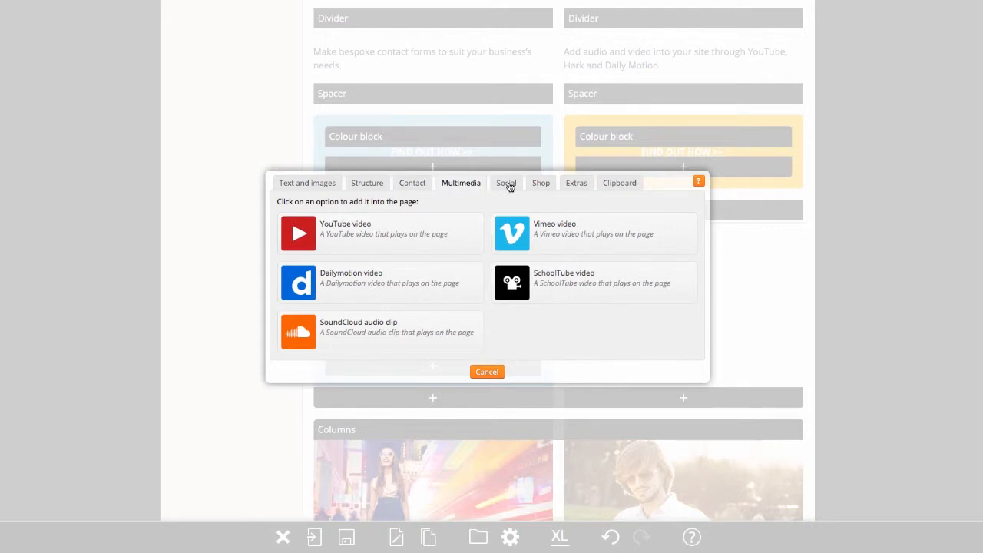
{"action": "left_click", "coordinate": [505, 183]}
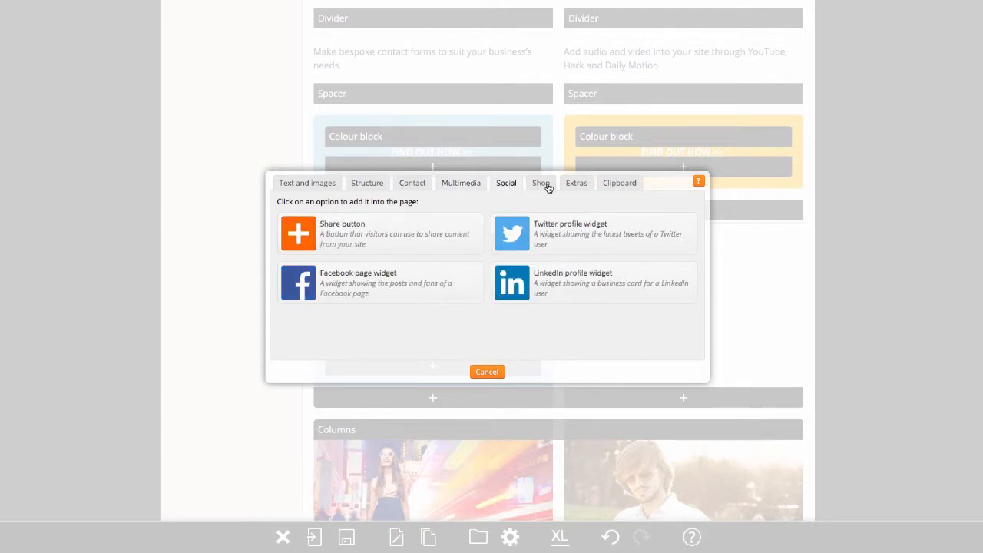
{"action": "left_click", "coordinate": [619, 183]}
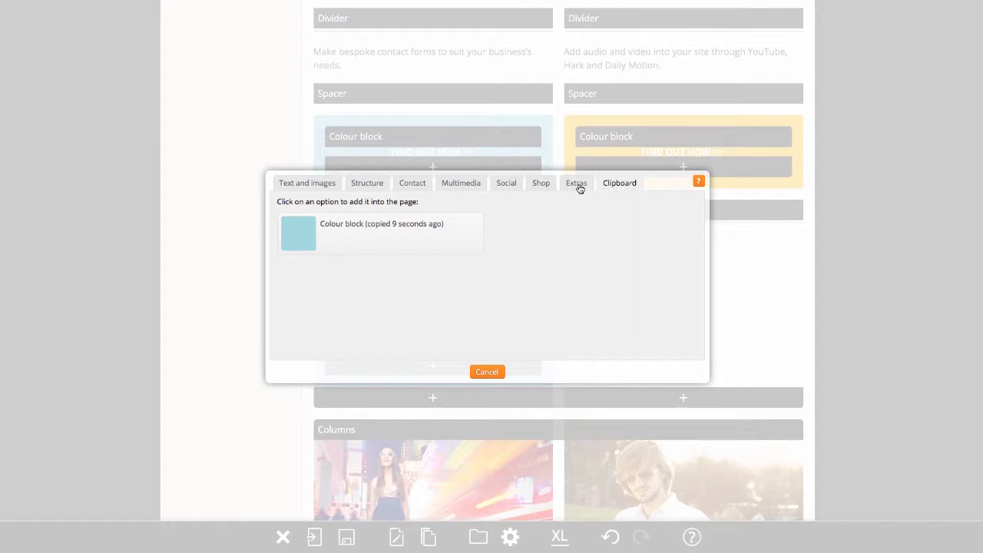
{"action": "left_click", "coordinate": [575, 183]}
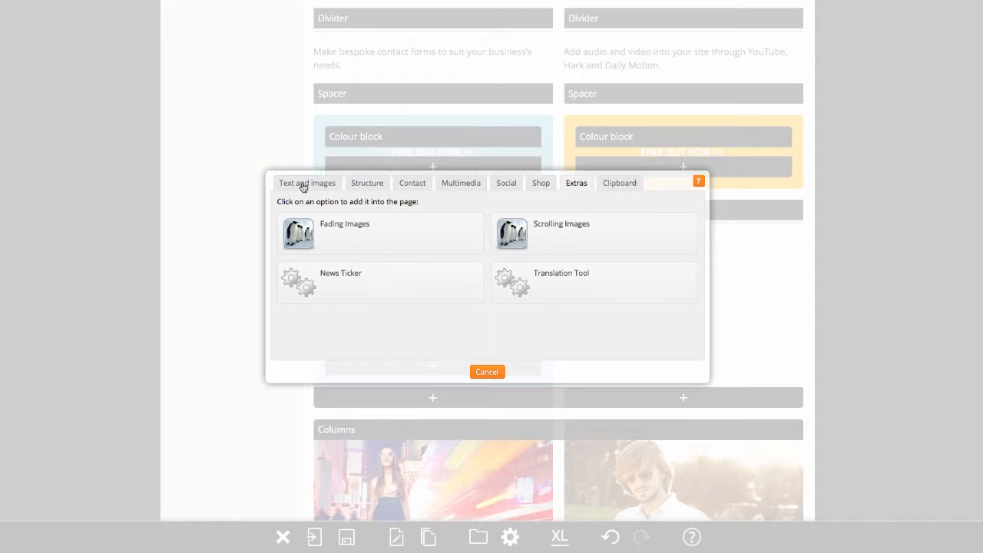
{"action": "left_click", "coordinate": [306, 182]}
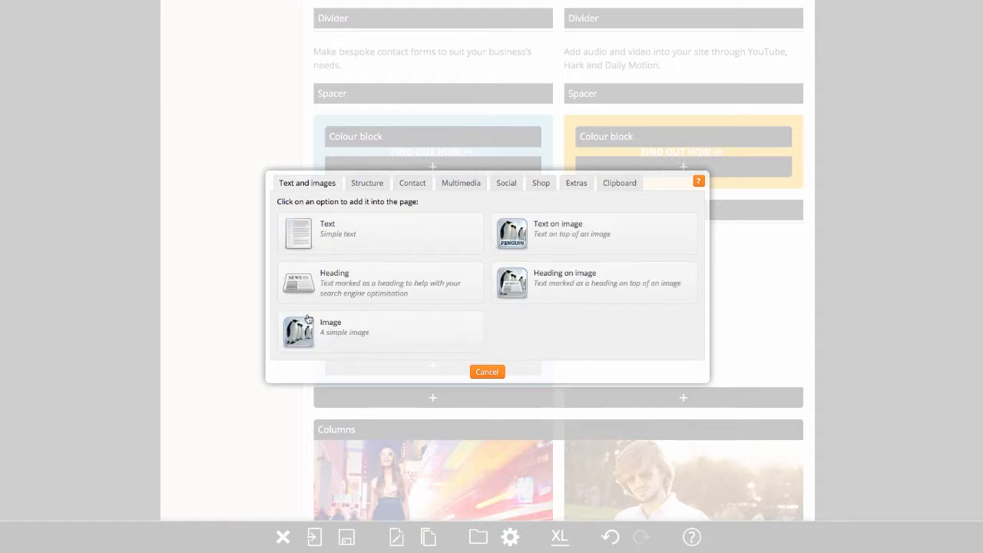
{"action": "left_click", "coordinate": [460, 183]}
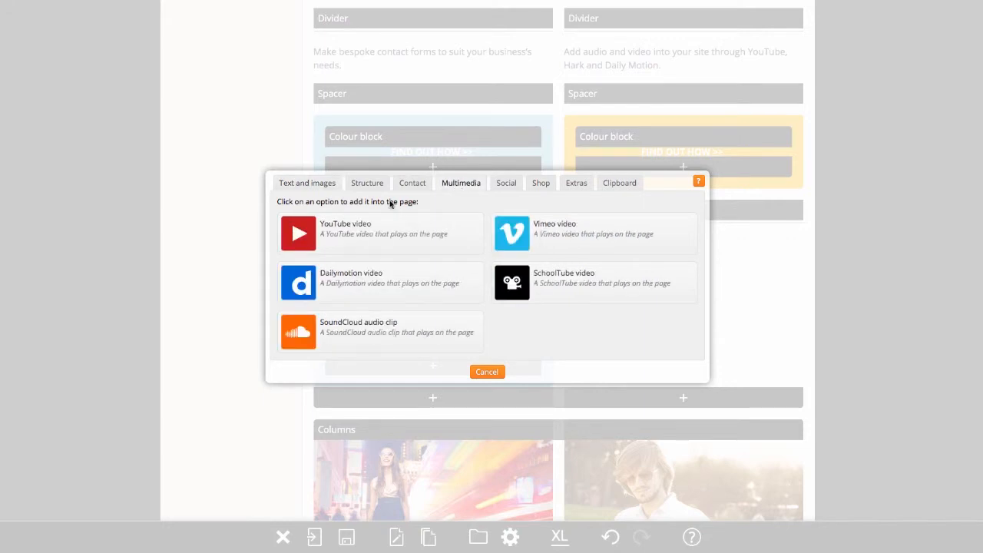
{"action": "mouse_move", "coordinate": [335, 277]}
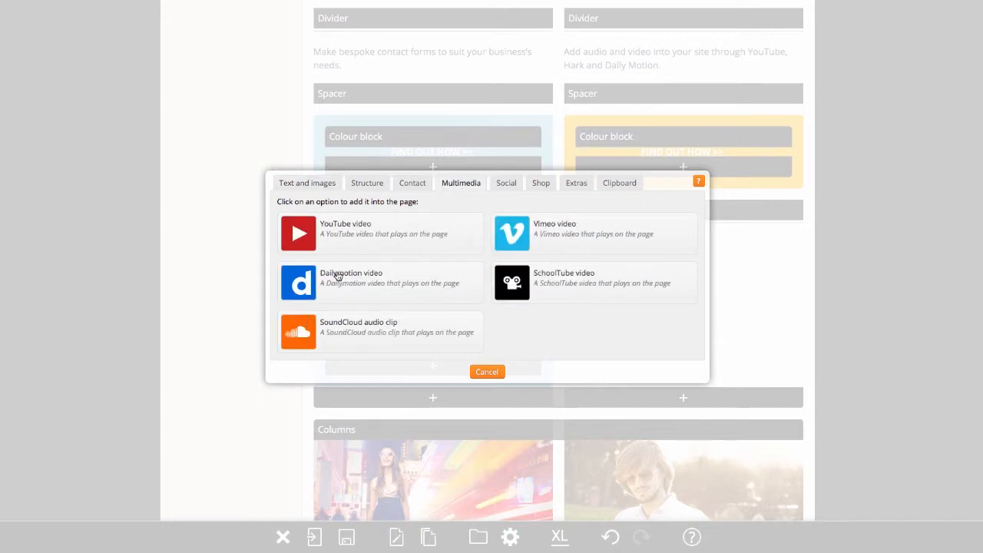
{"action": "mouse_move", "coordinate": [512, 310]}
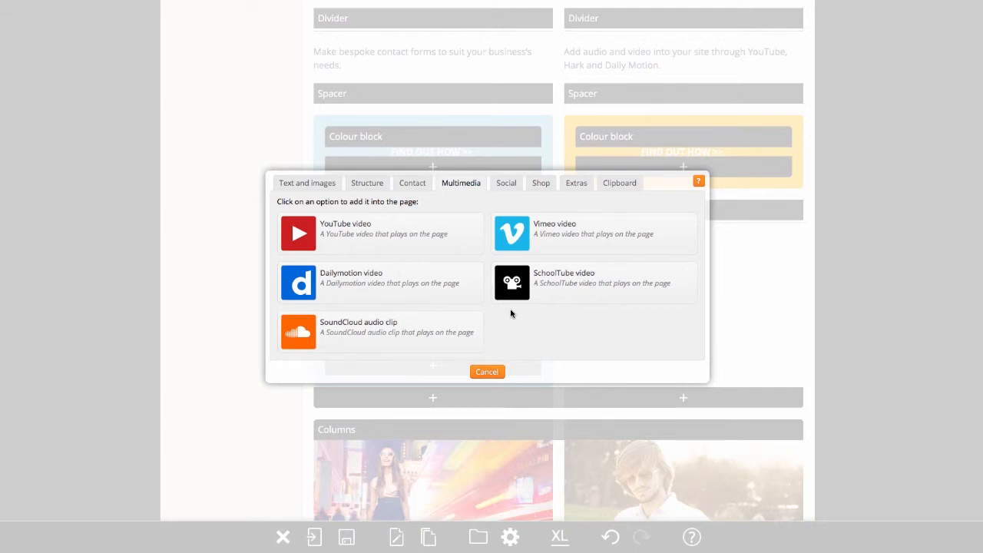
{"action": "left_click", "coordinate": [487, 371]}
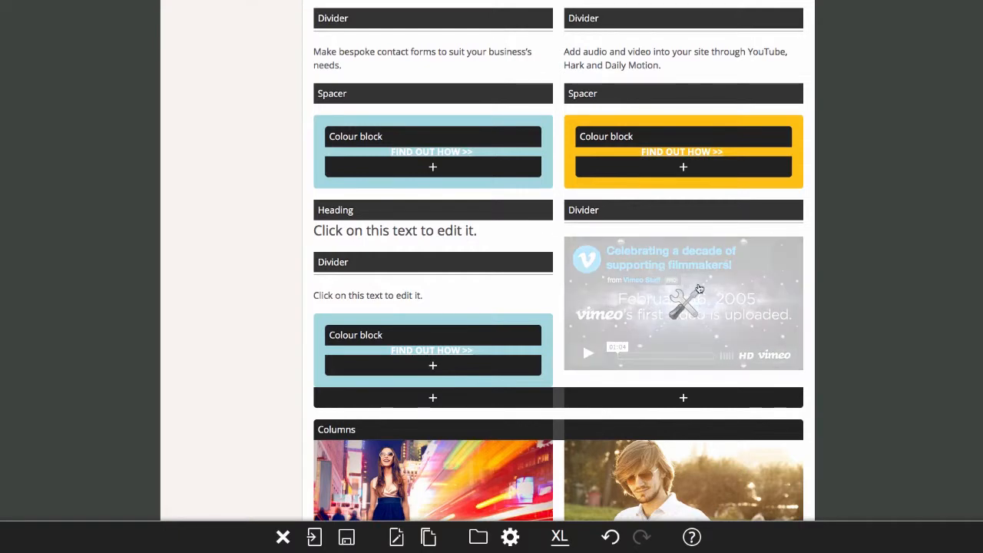
{"action": "mouse_move", "coordinate": [682, 398]}
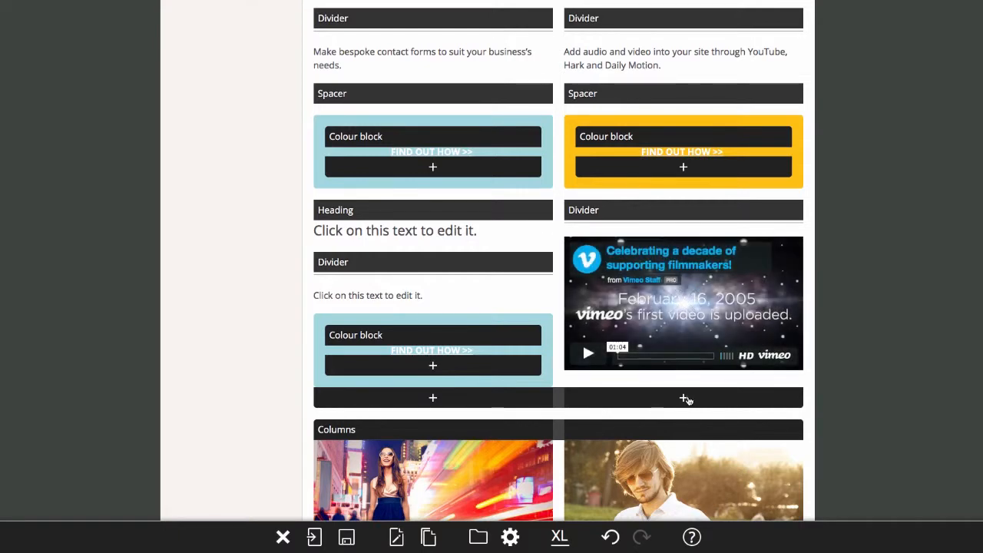
- Add a placeholder Text element beneath the Vimeo video in the right column
{"action": "left_click", "coordinate": [683, 398]}
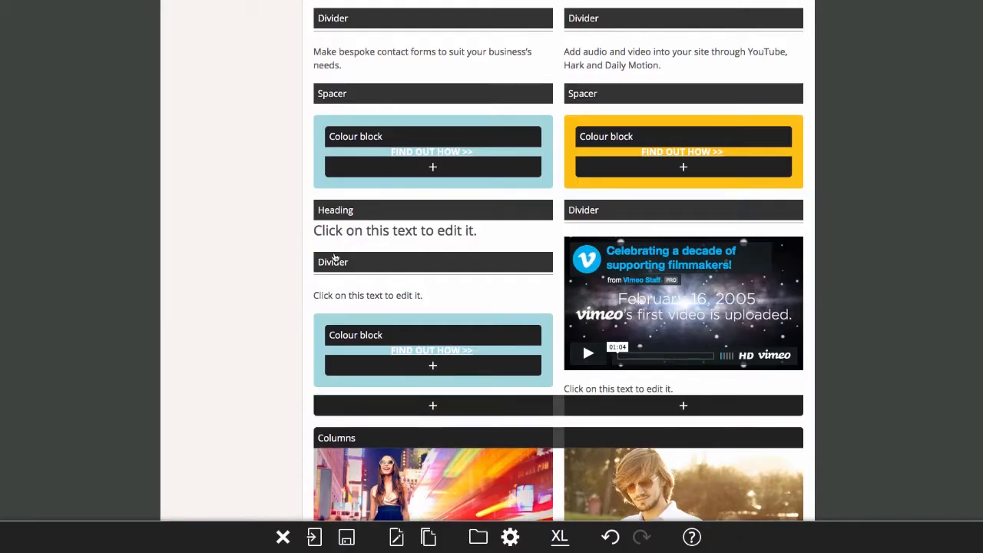
{"action": "mouse_move", "coordinate": [688, 392]}
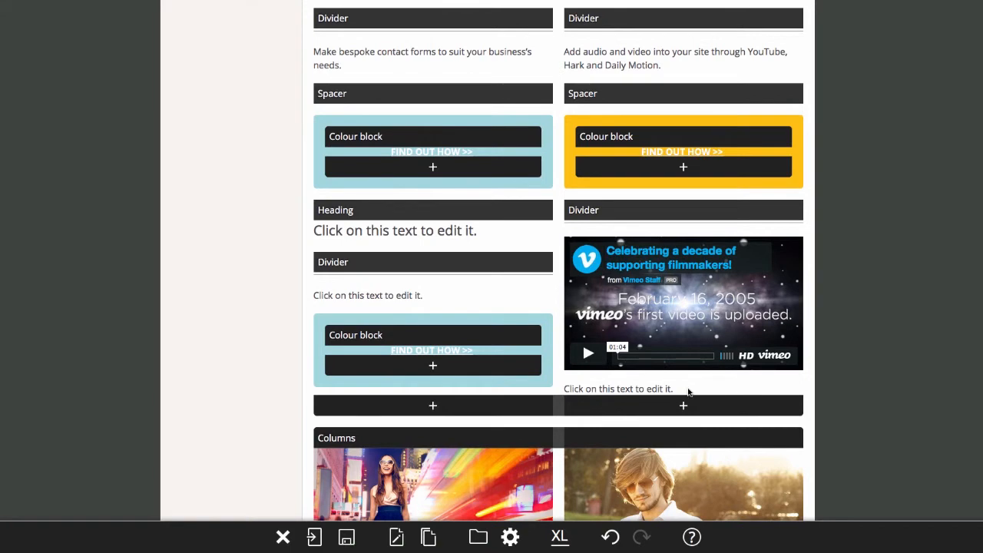
{"action": "mouse_move", "coordinate": [711, 315]}
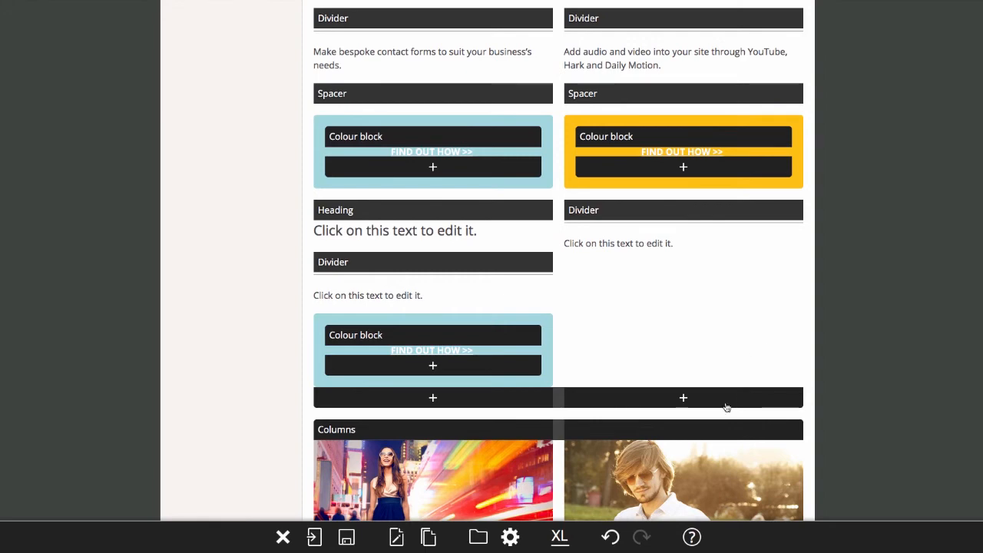
{"action": "mouse_move", "coordinate": [610, 536]}
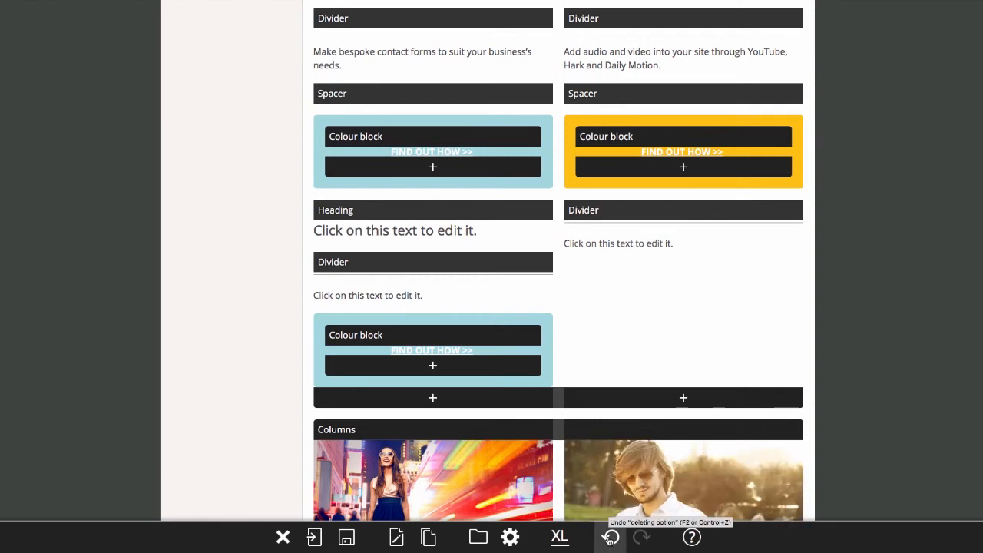
{"action": "left_click", "coordinate": [609, 537]}
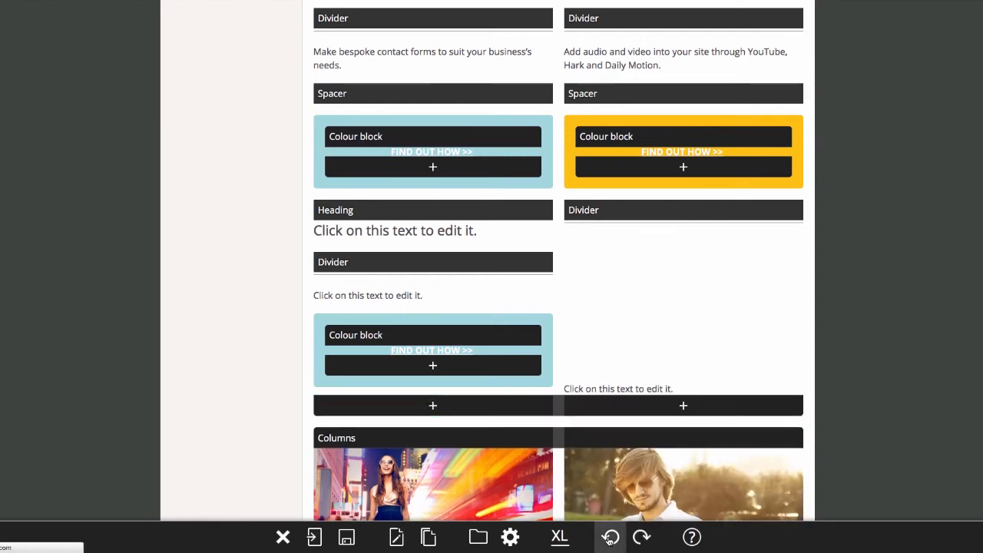